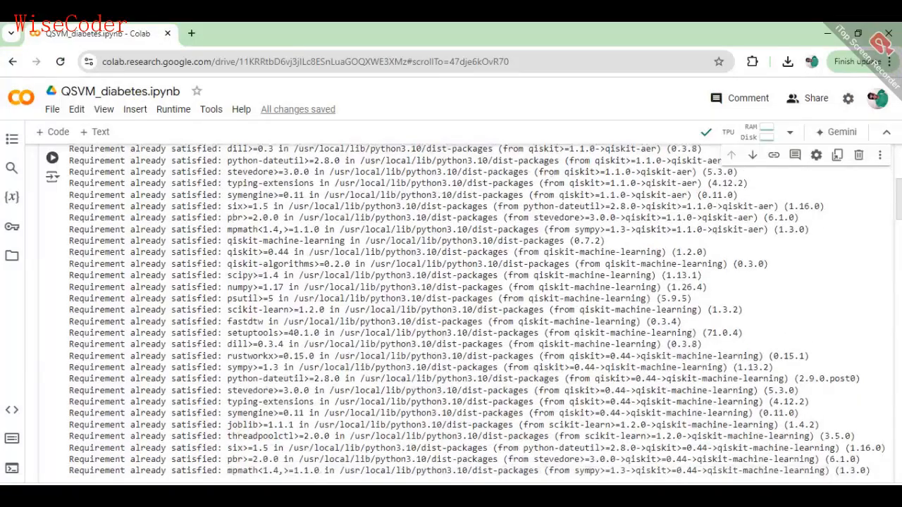
Review the Qiskit install output and bring up the runtime connection options from the RAM/Disk indicator.
scroll("down", 3)
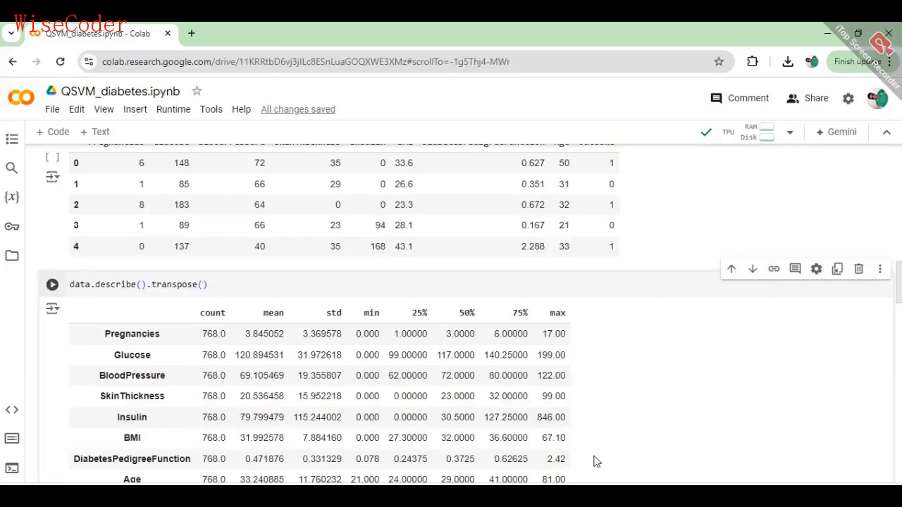
scroll("down", 3)
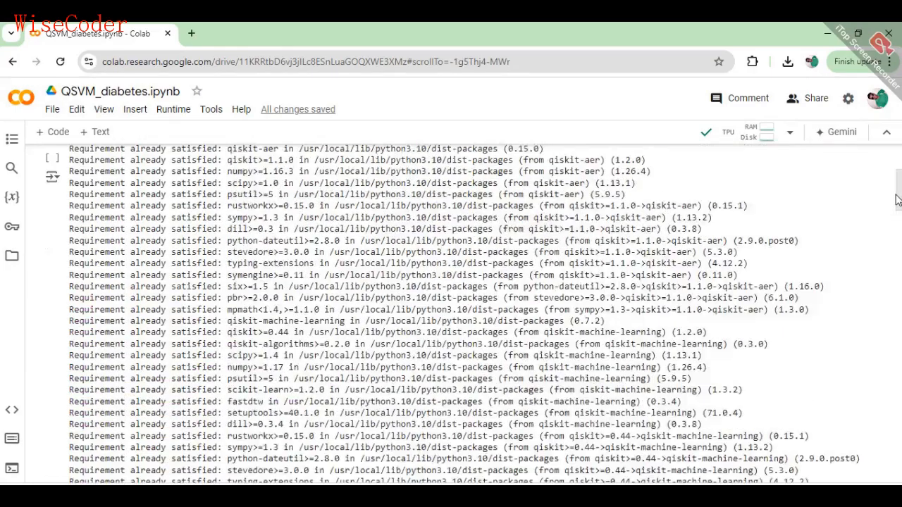
scroll("up", 3)
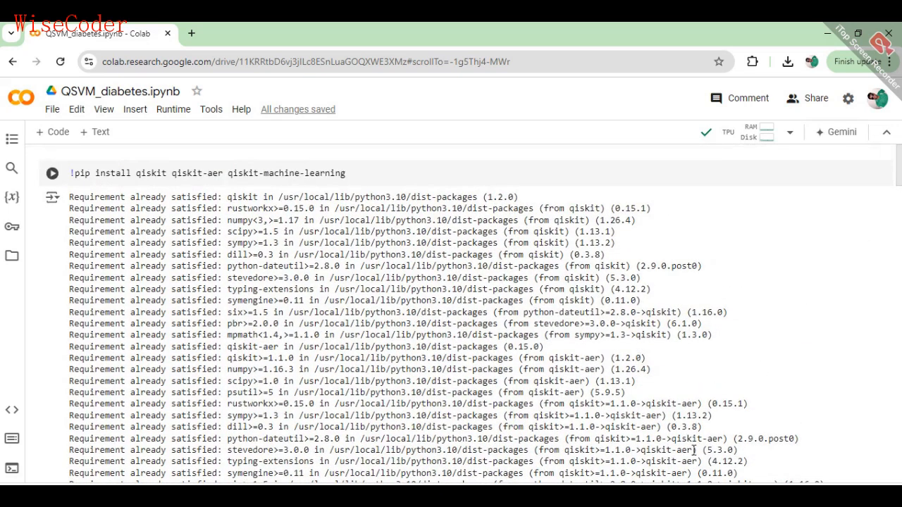
left_click(52, 173)
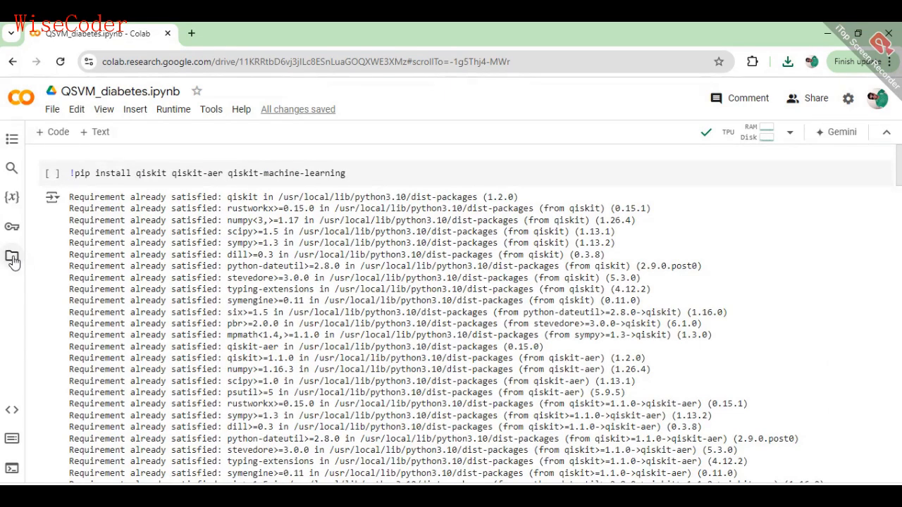
left_click(11, 257)
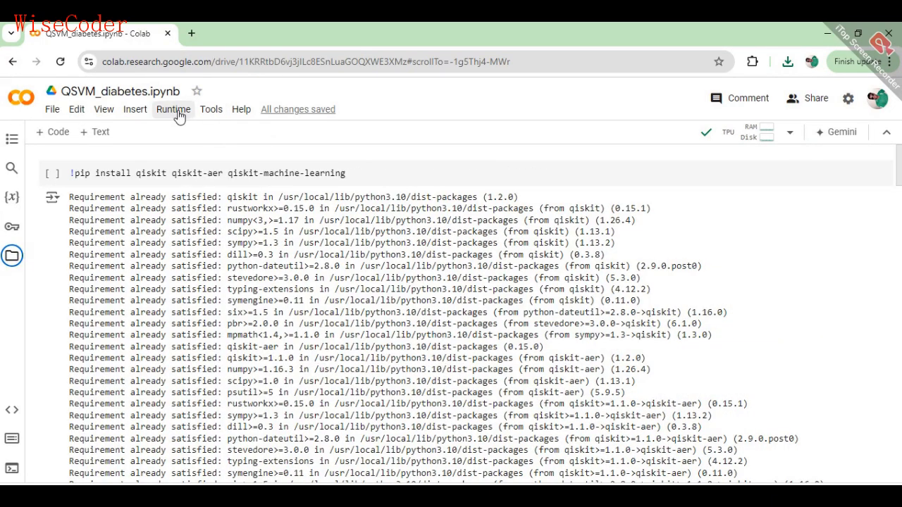
left_click(172, 110)
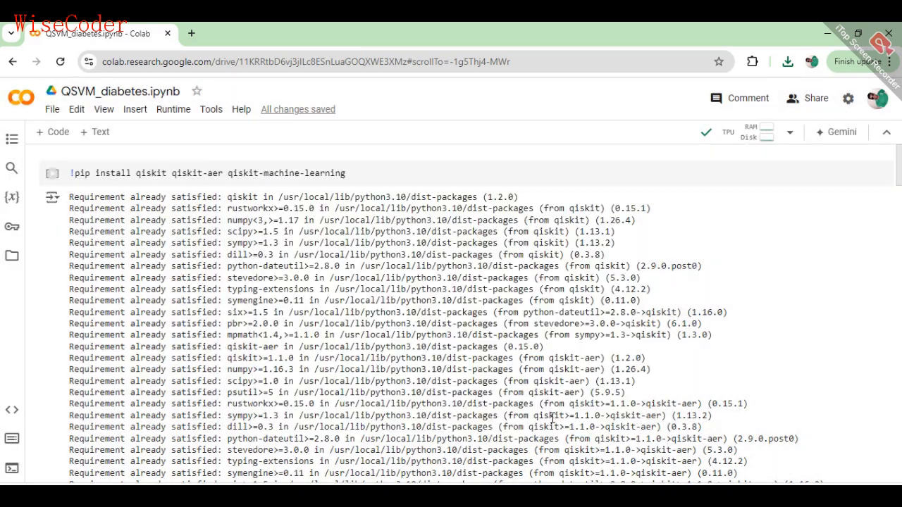
left_click(789, 132)
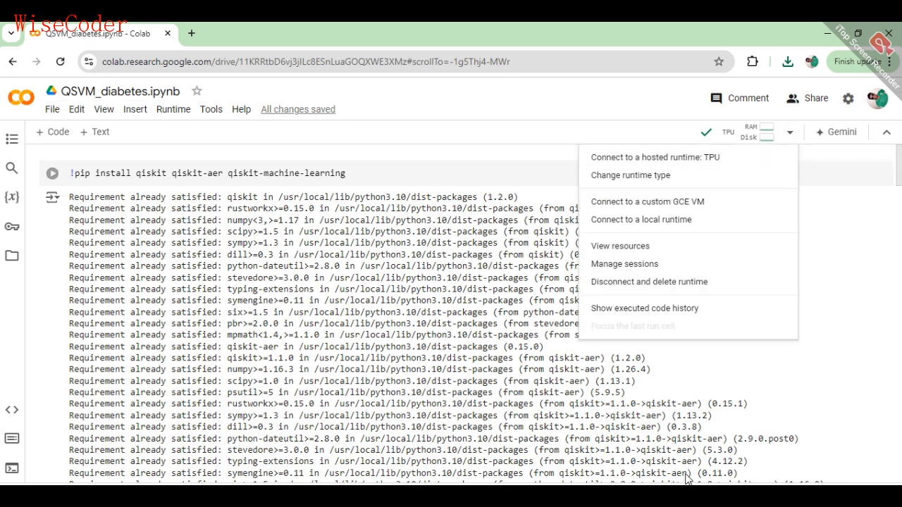
Dismiss the runtime options without changing anything, returning to the Qiskit install output.
left_click(669, 242)
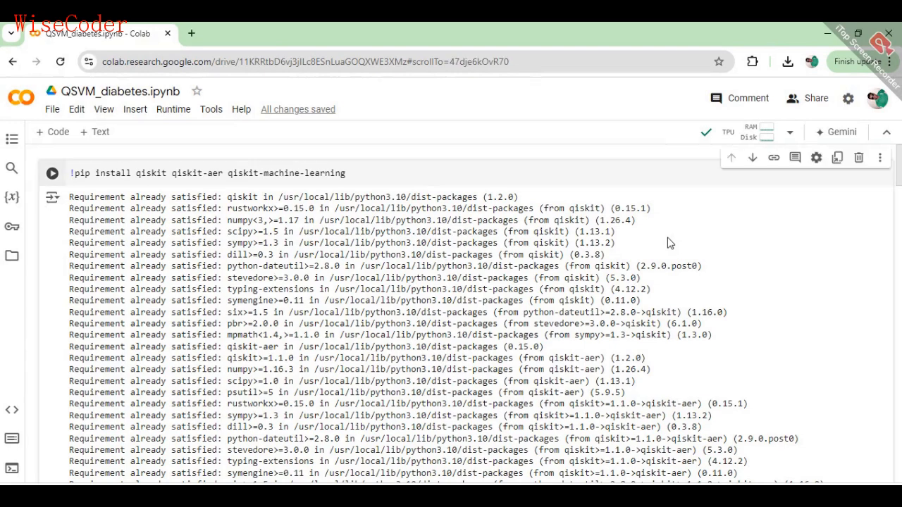
mouse_move(828, 256)
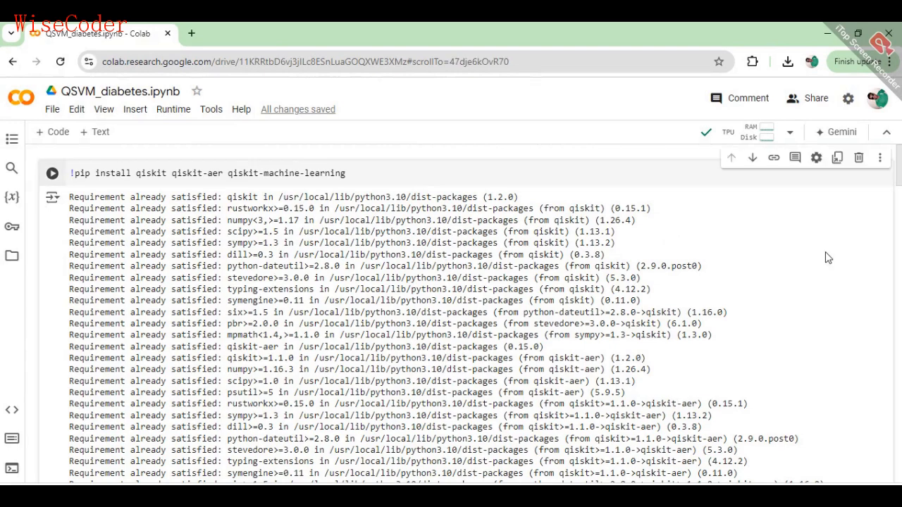
mouse_move(886, 192)
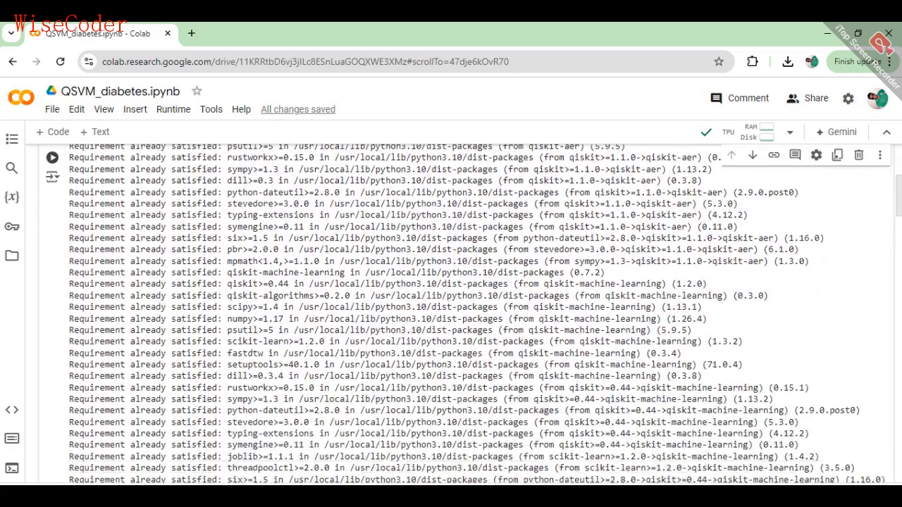
Scroll past the imports to the Data Loading cell showing the first five diabetes rows.
scroll("down", 3)
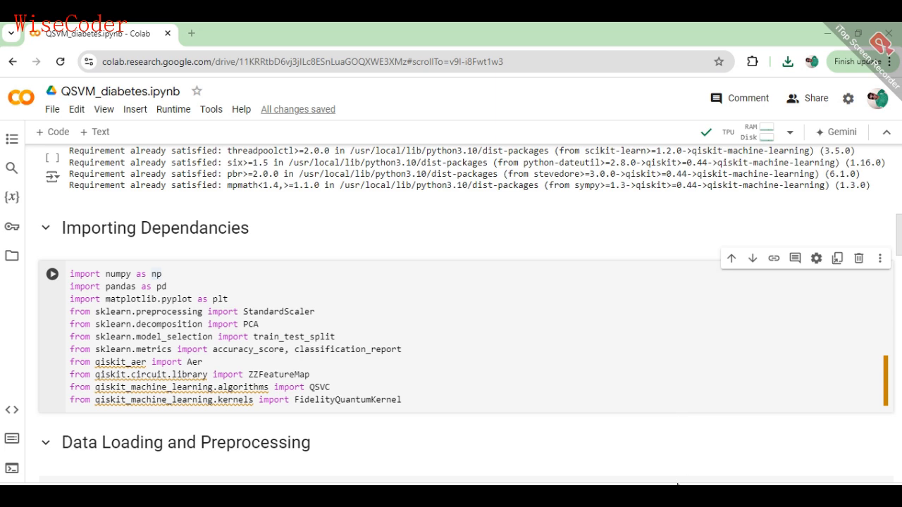
scroll("down", 3)
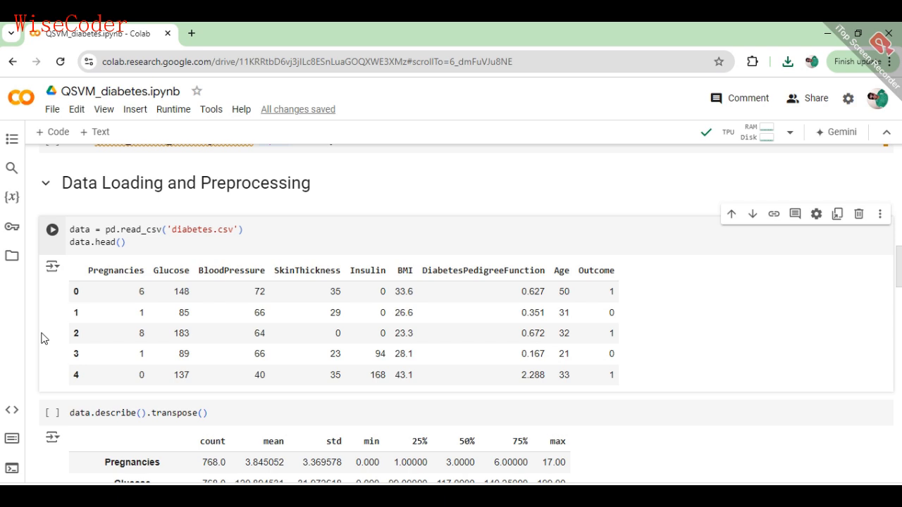
Scroll past describe() to the feature/label split, scaling, PCA and train-test split code.
scroll("down", 3)
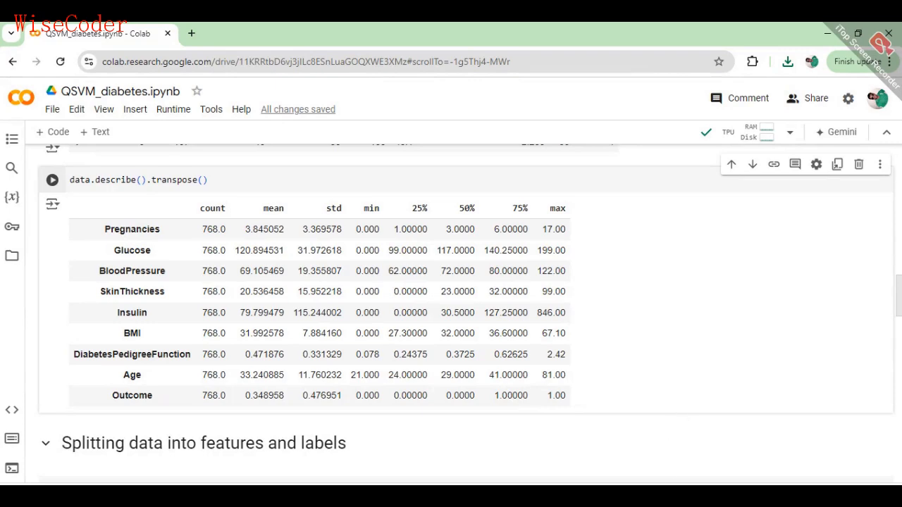
mouse_move(675, 485)
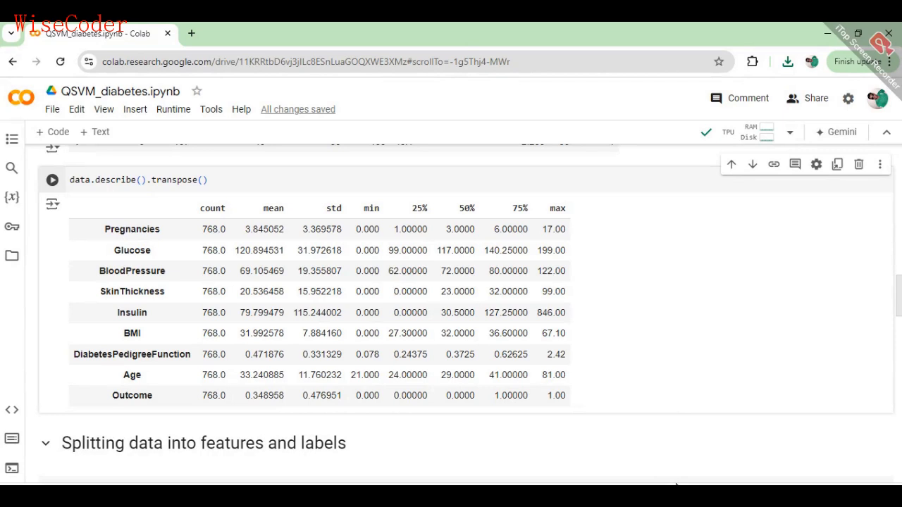
scroll("down", 3)
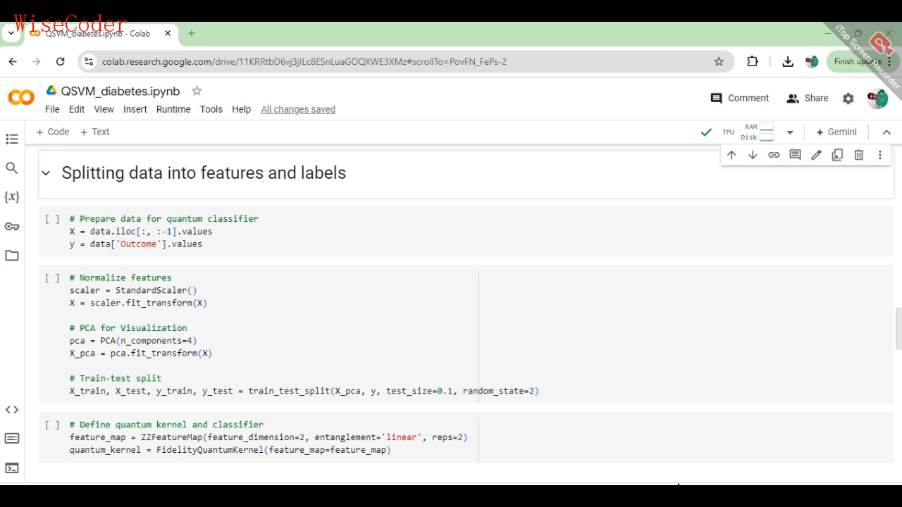
Scroll to the QSVC training cell with its fitted classifier summary.
scroll("down", 3)
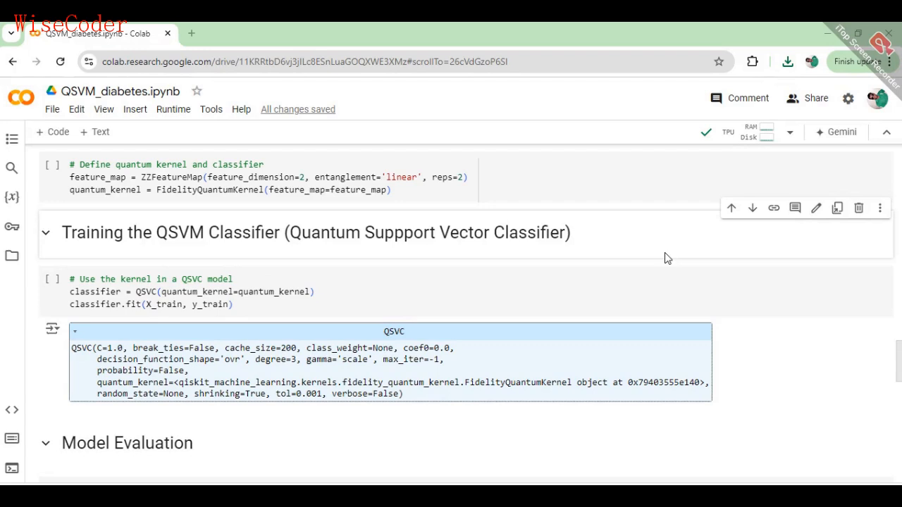
Scroll to the Model Evaluation output reporting about 0.649 accuracy and the classification report.
scroll("down", 3)
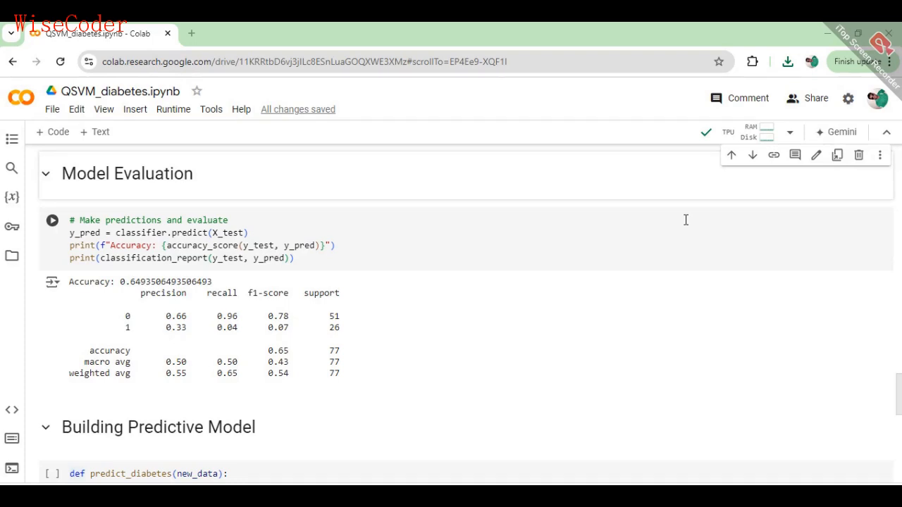
mouse_move(679, 246)
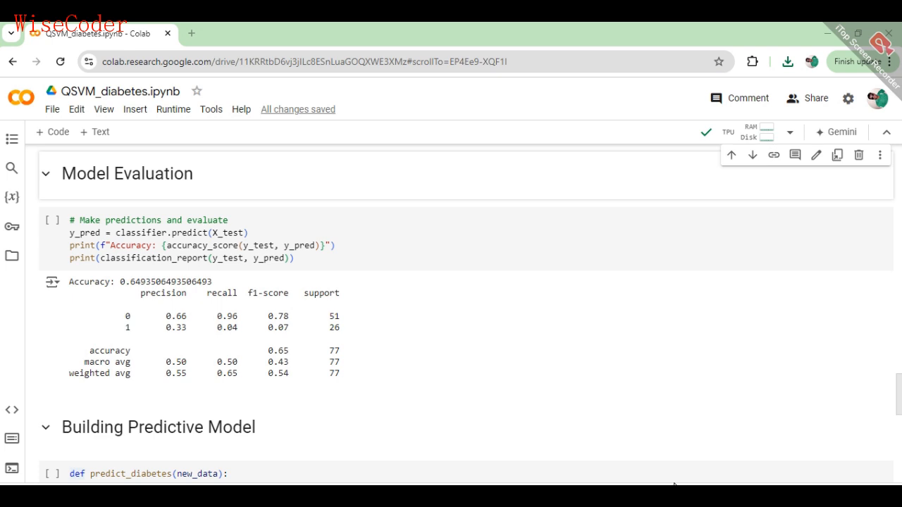
Scroll to the prediction function and its example result of 'Positive'.
scroll("down", 3)
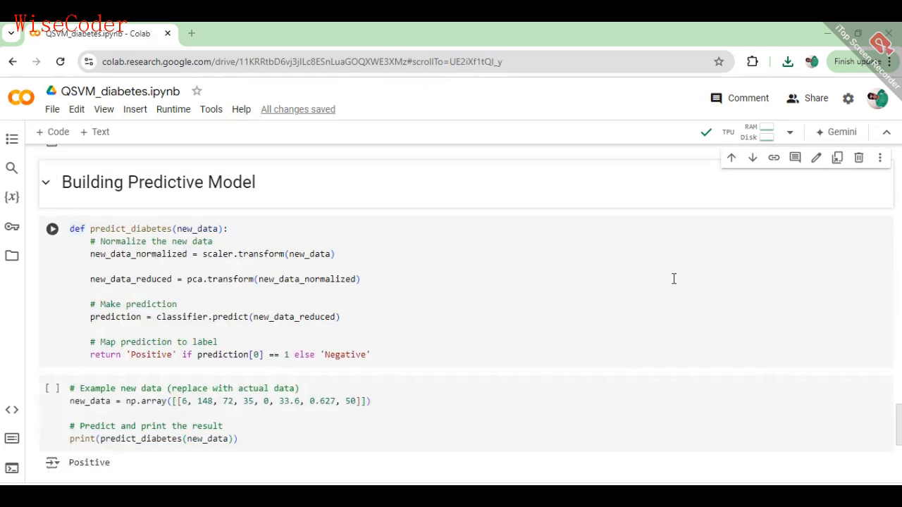